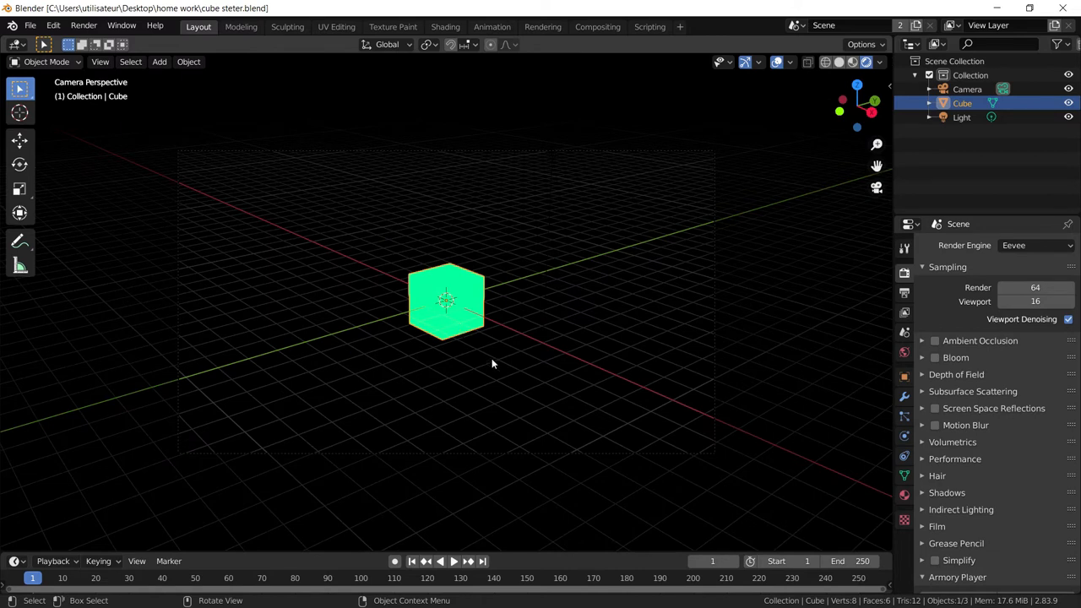
{"action": "mouse_move", "coordinate": [615, 304]}
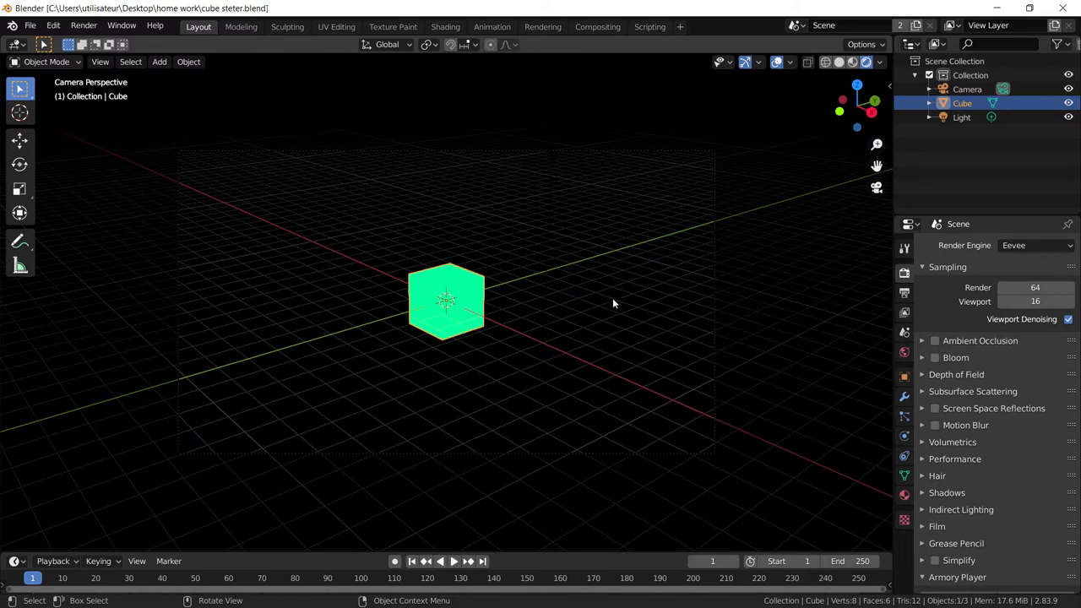
{"action": "mouse_move", "coordinate": [341, 119]}
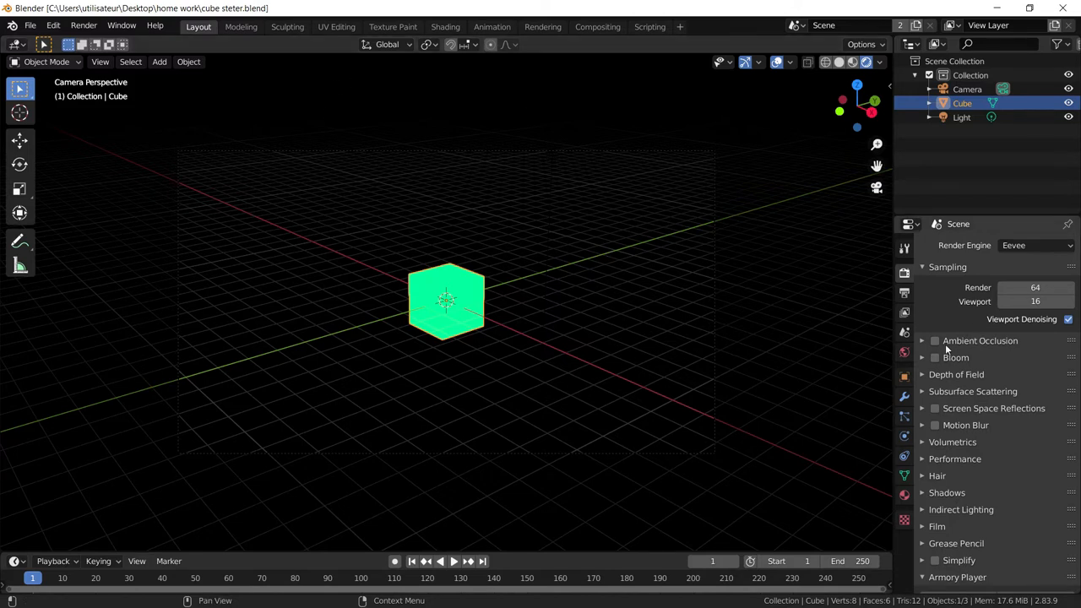
Run the cube scene in the Armory player with the Krom runtime
{"action": "scroll", "scroll_direction": "down", "scroll_amount": 3}
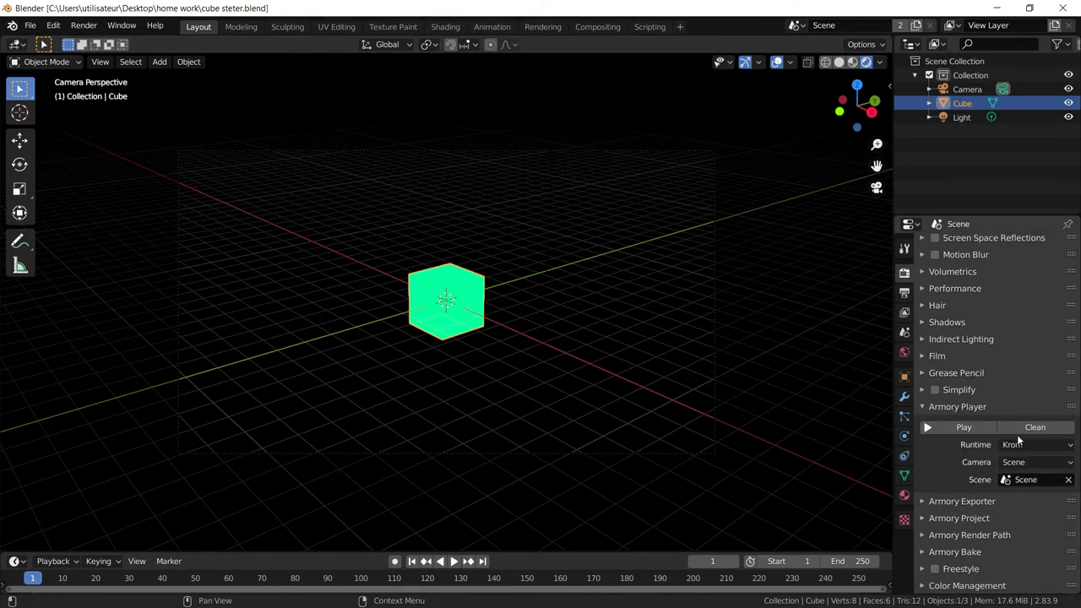
{"action": "left_click", "coordinate": [963, 427]}
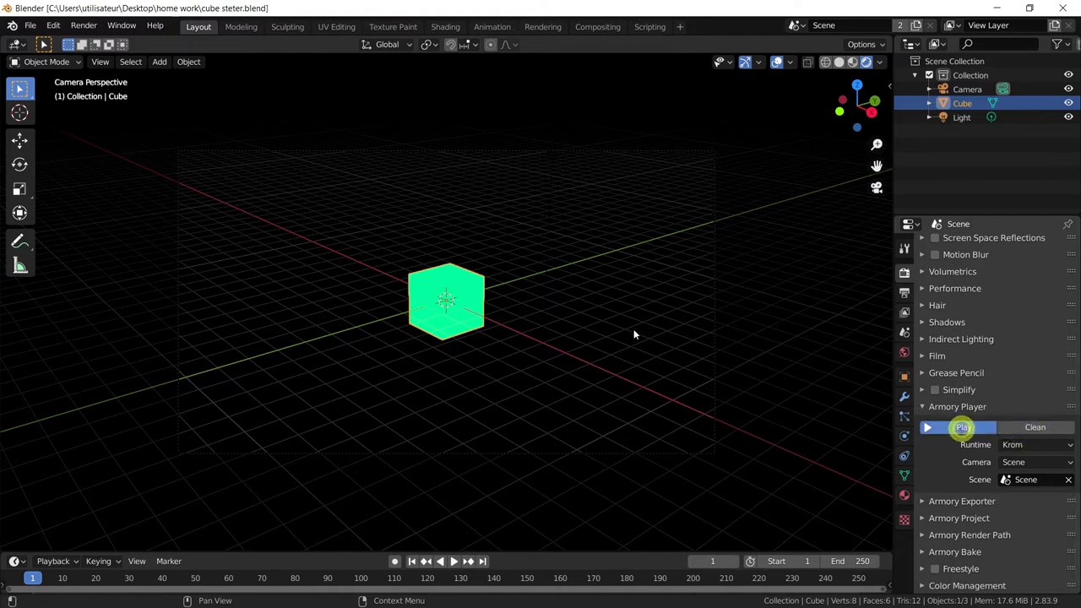
{"action": "left_click", "coordinate": [963, 428]}
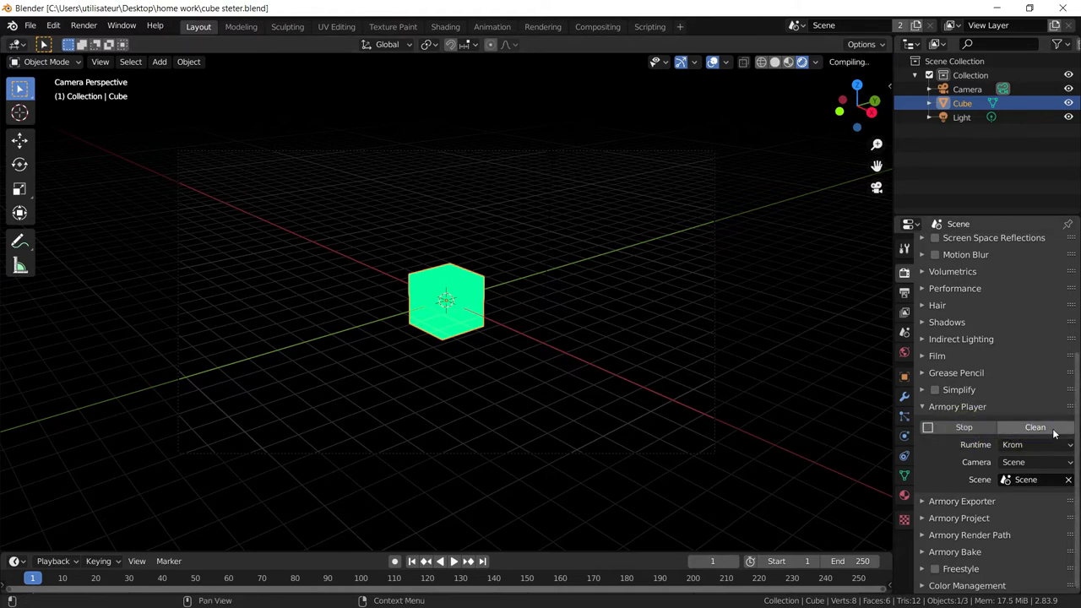
{"action": "mouse_move", "coordinate": [1010, 257]}
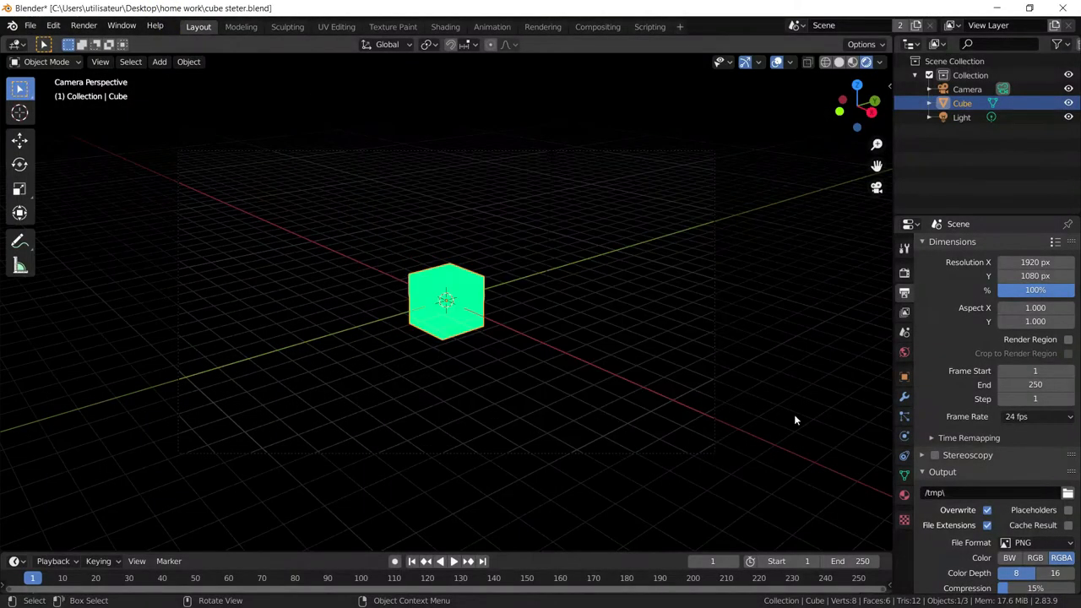
Apply the TV NTSC 4:3 output resolution preset at 29.97 fps
{"action": "left_click", "coordinate": [1067, 240]}
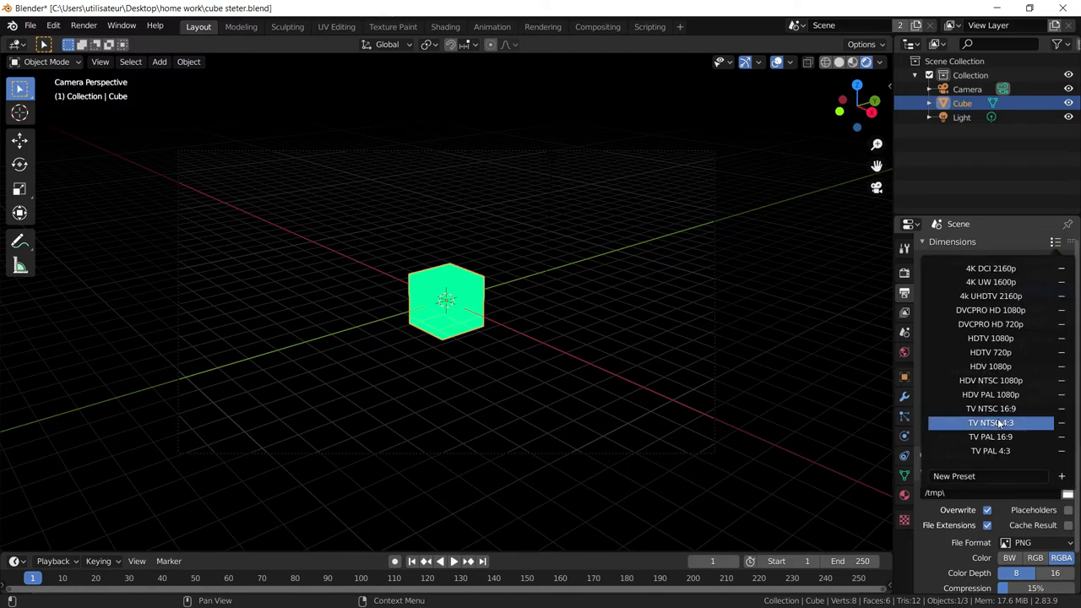
{"action": "left_click", "coordinate": [993, 422]}
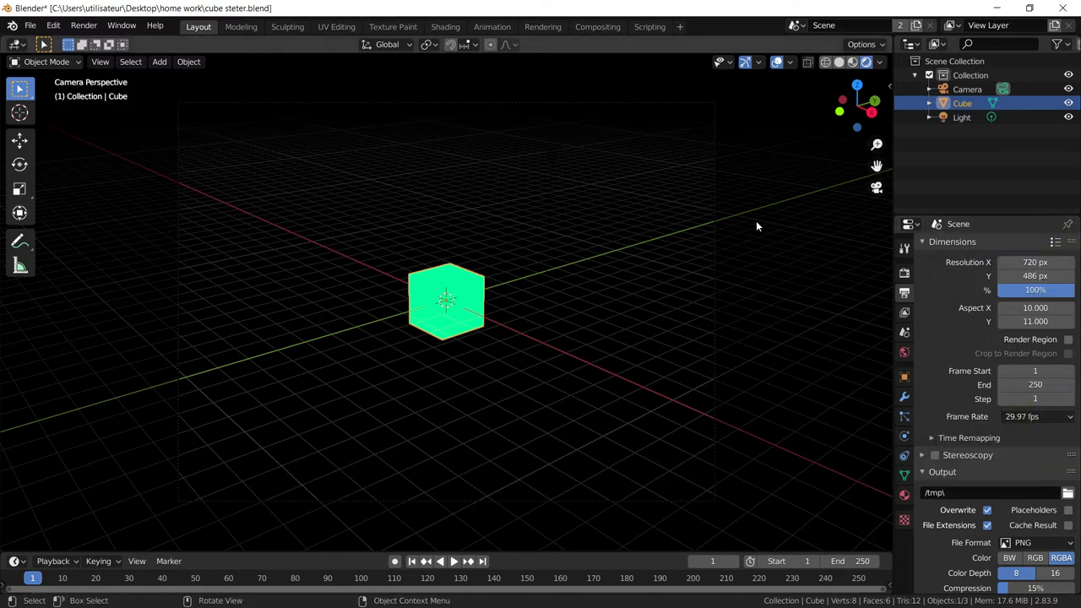
{"action": "scroll", "scroll_direction": "down", "scroll_amount": 3}
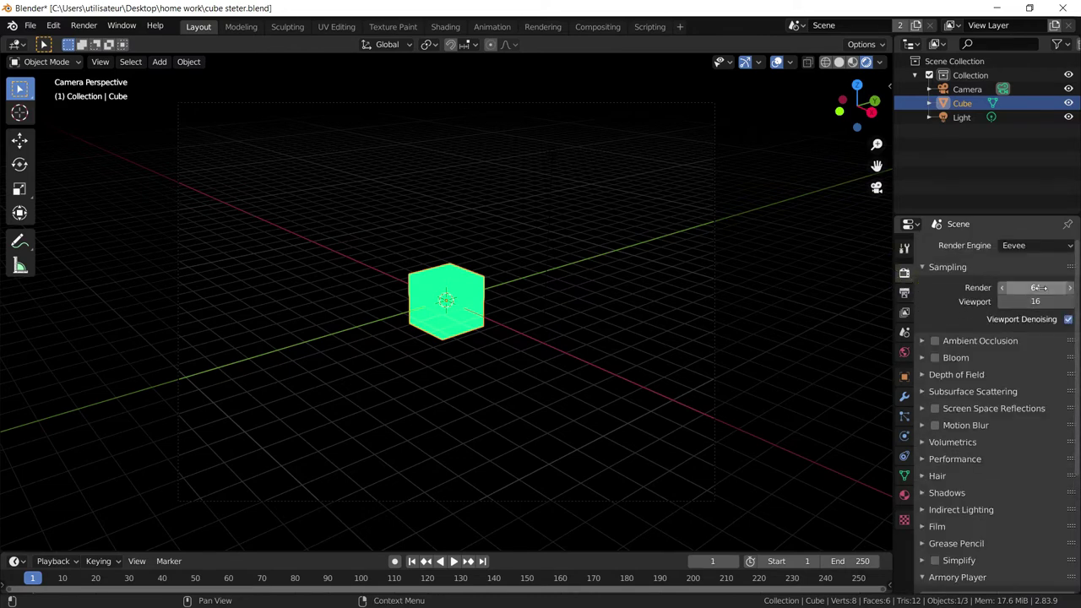
Switch the Armory runtime to Browser and play the cube scene
{"action": "left_click", "coordinate": [1033, 300]}
{"action": "type", "text": "1"}
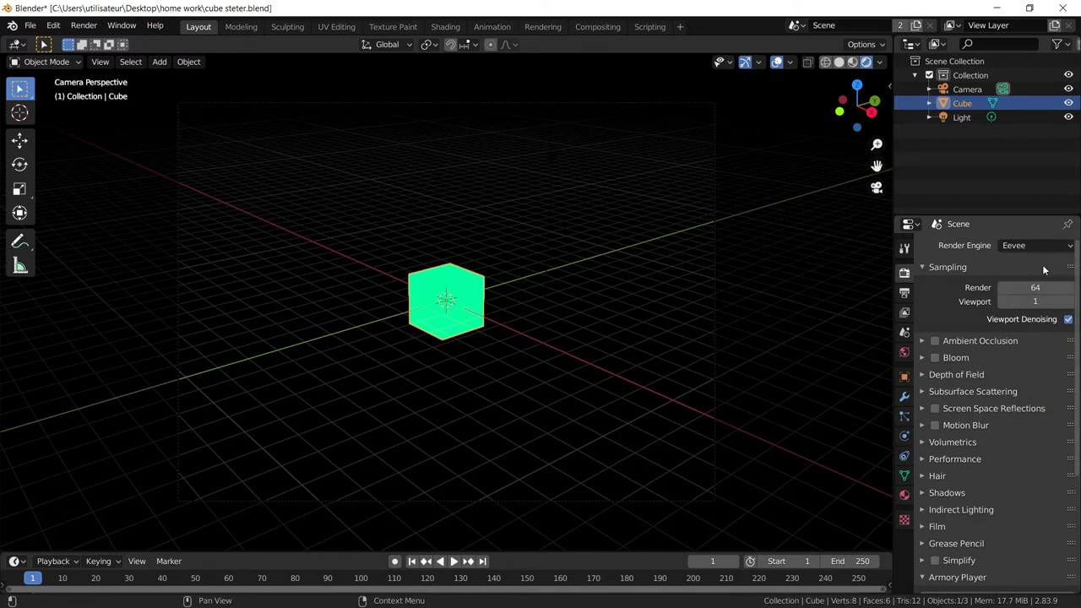
{"action": "left_click", "coordinate": [1034, 287]}
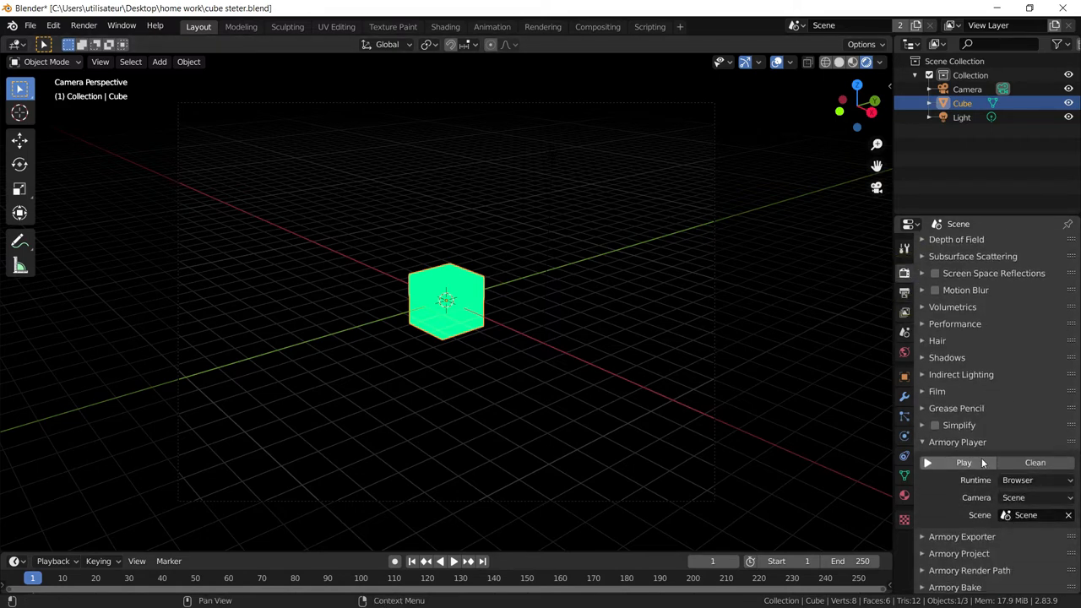
{"action": "left_click", "coordinate": [956, 463]}
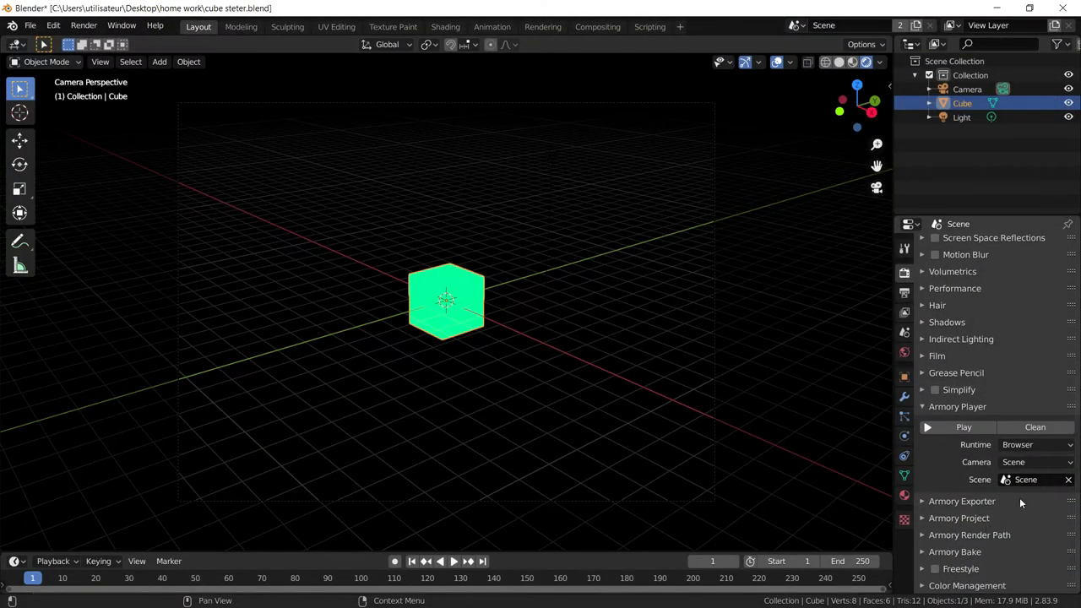
{"action": "mouse_move", "coordinate": [993, 504]}
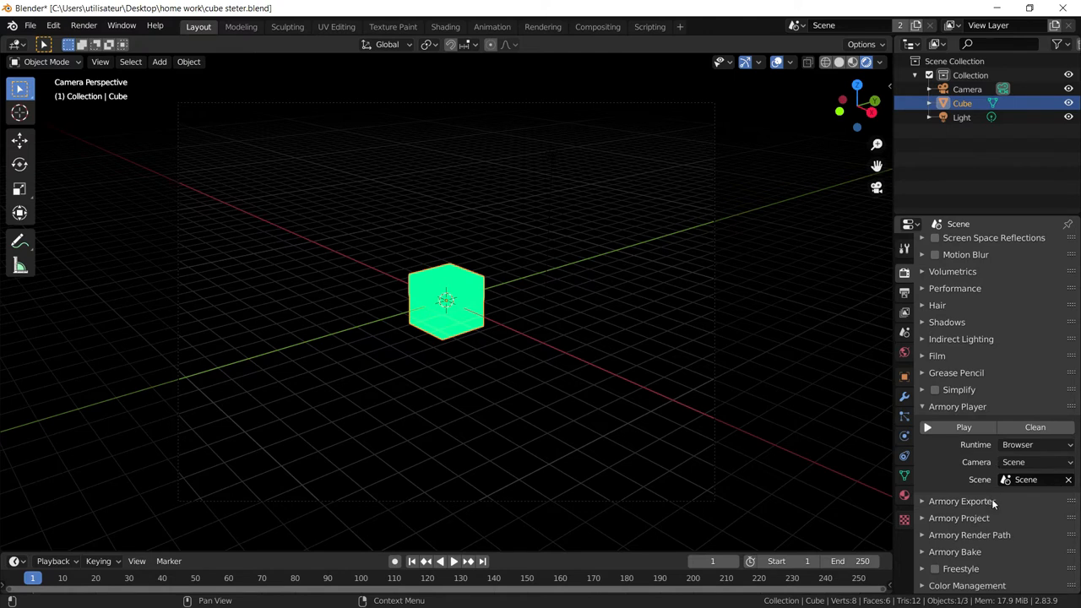
{"action": "mouse_move", "coordinate": [944, 548]}
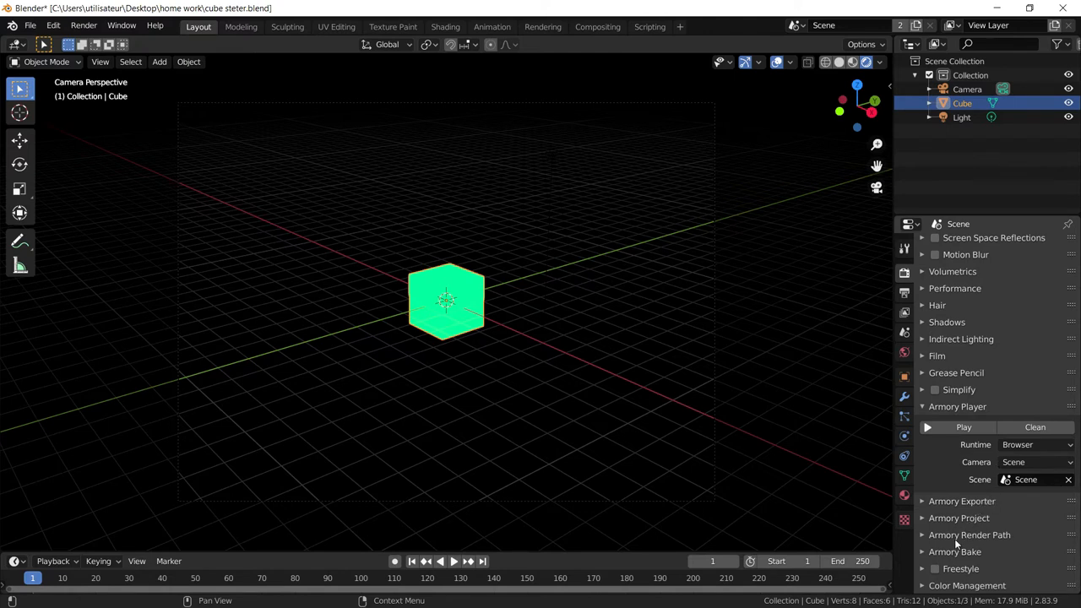
Name the Armory render path Desktop and bring the runtime back to Krom
{"action": "left_click", "coordinate": [969, 534]}
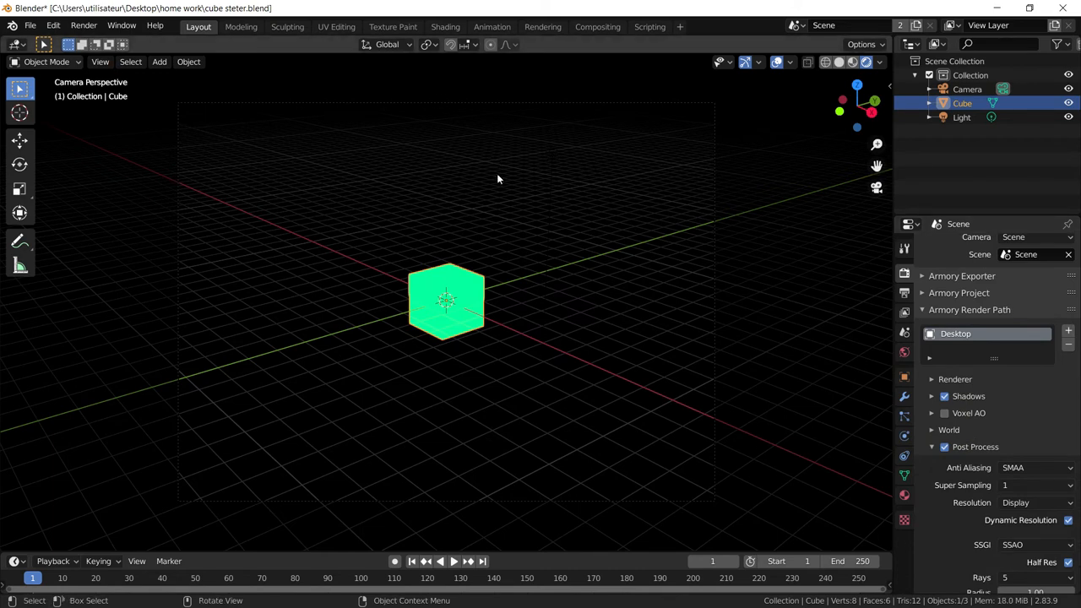
{"action": "mouse_move", "coordinate": [720, 112]}
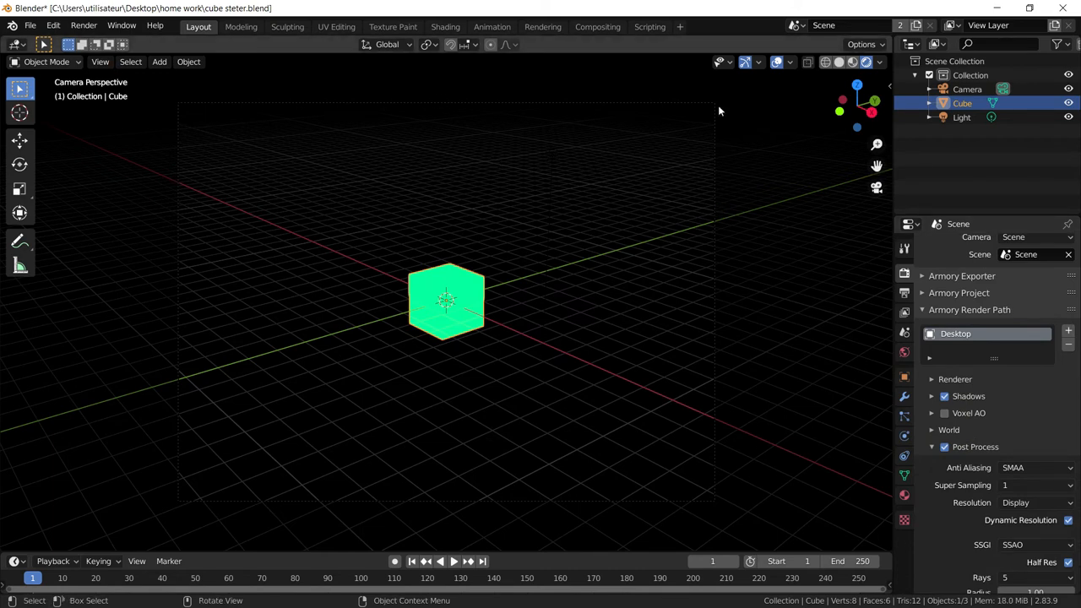
{"action": "mouse_move", "coordinate": [588, 213]}
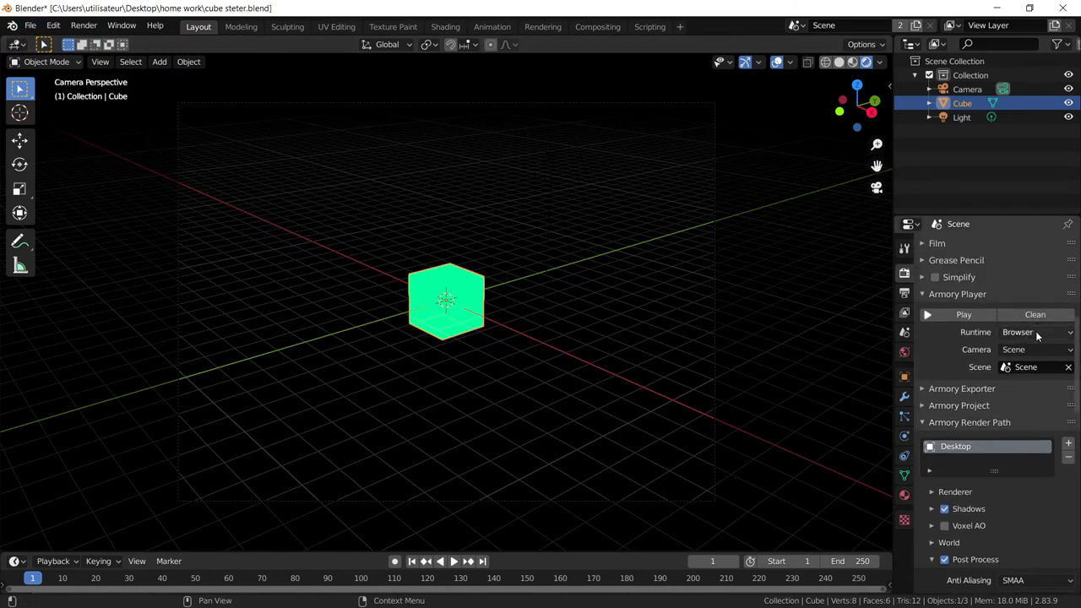
{"action": "mouse_move", "coordinate": [1000, 344]}
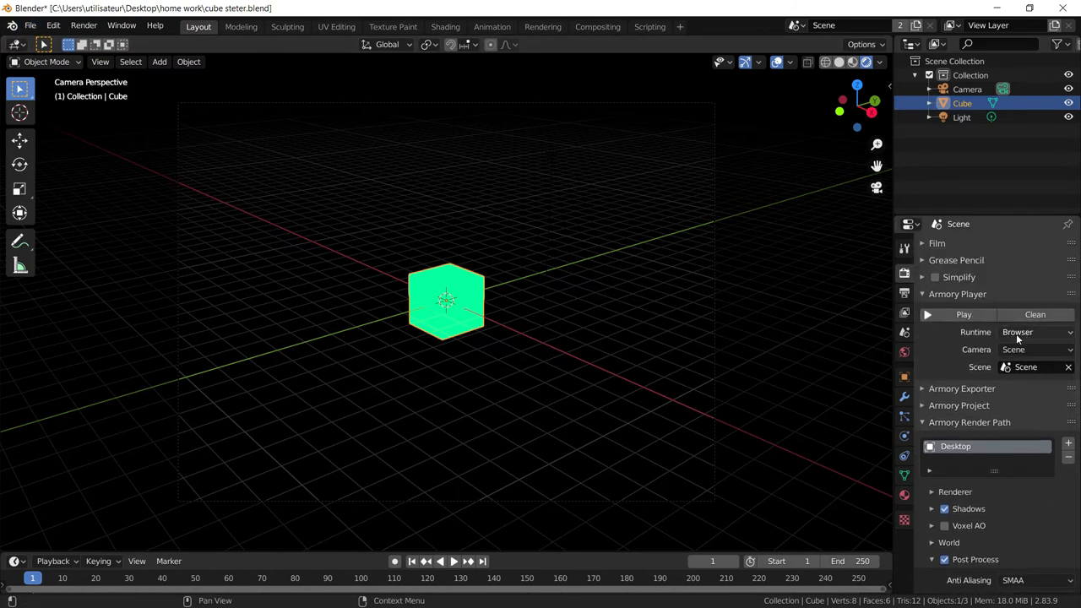
{"action": "left_click", "coordinate": [1034, 314]}
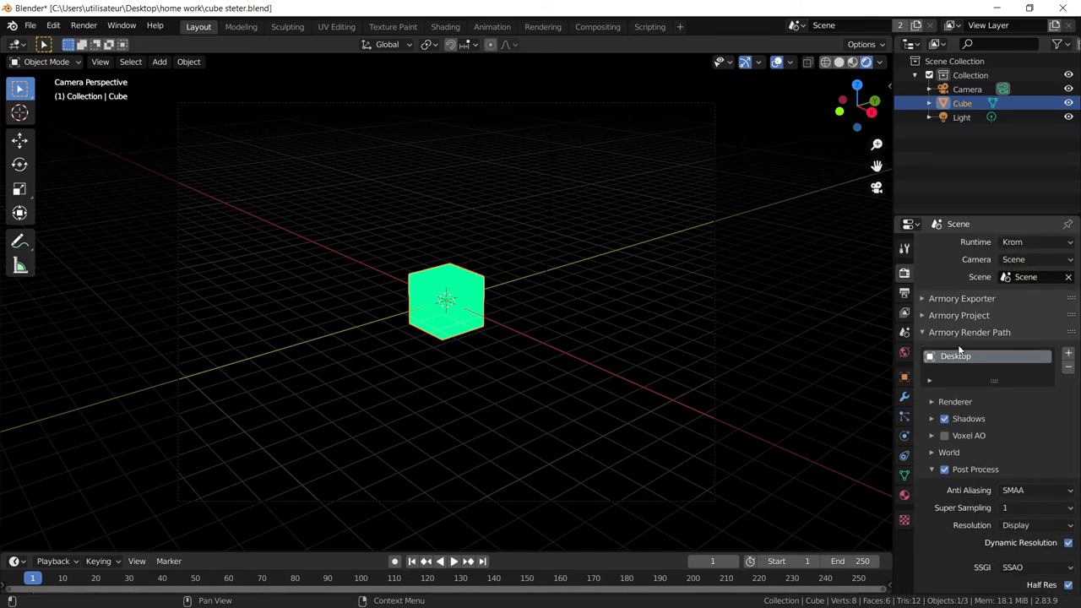
{"action": "mouse_move", "coordinate": [1038, 365]}
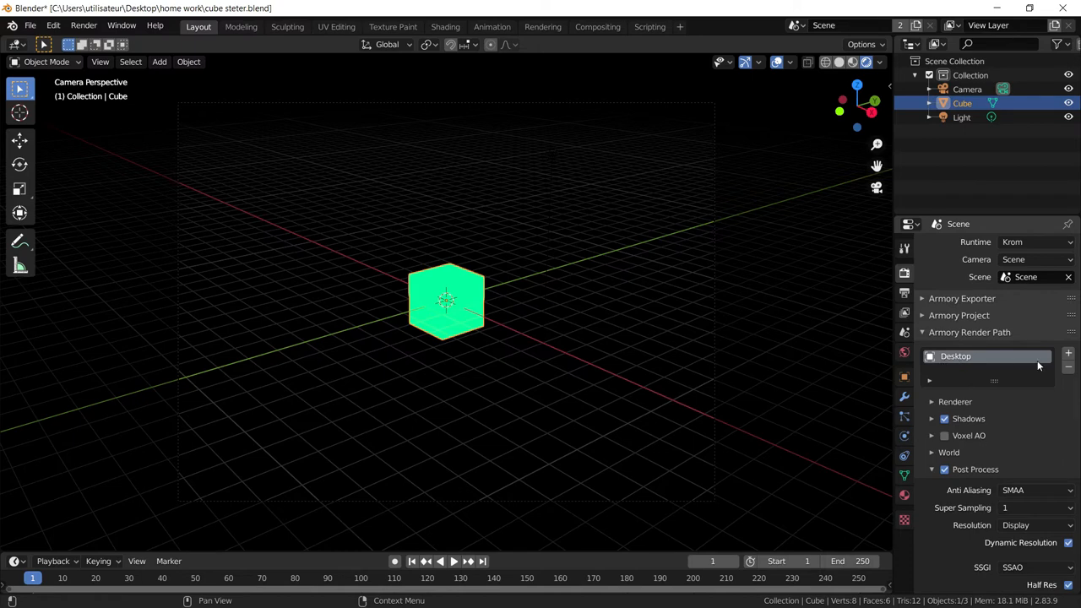
{"action": "scroll", "scroll_direction": "down", "scroll_amount": 3}
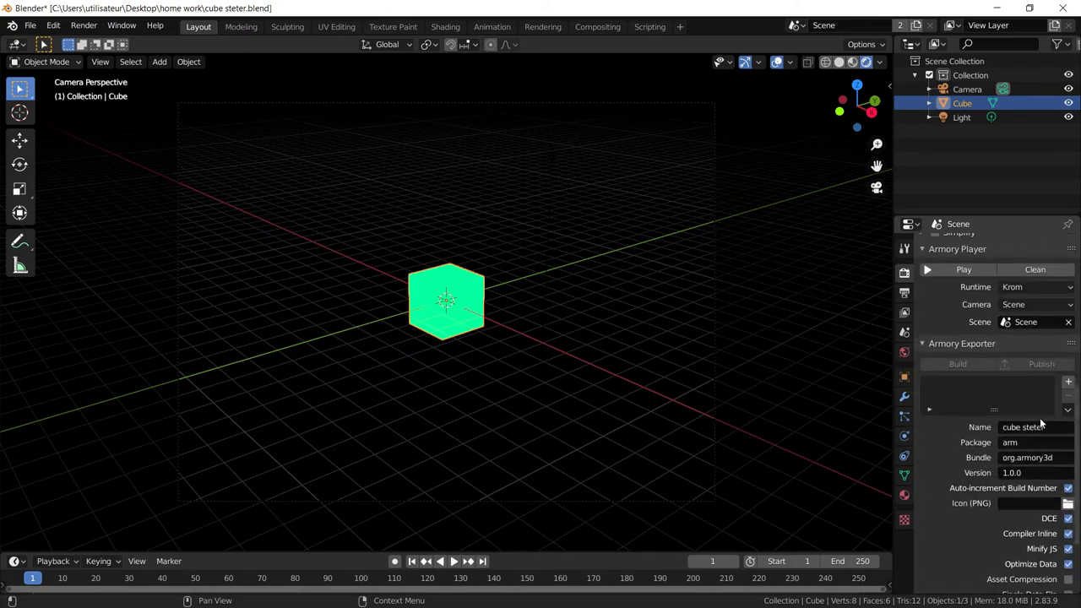
Name the exporter preset default cube, targeting HTML5 (JS) with Auto graphics API
{"action": "left_click", "coordinate": [1034, 427]}
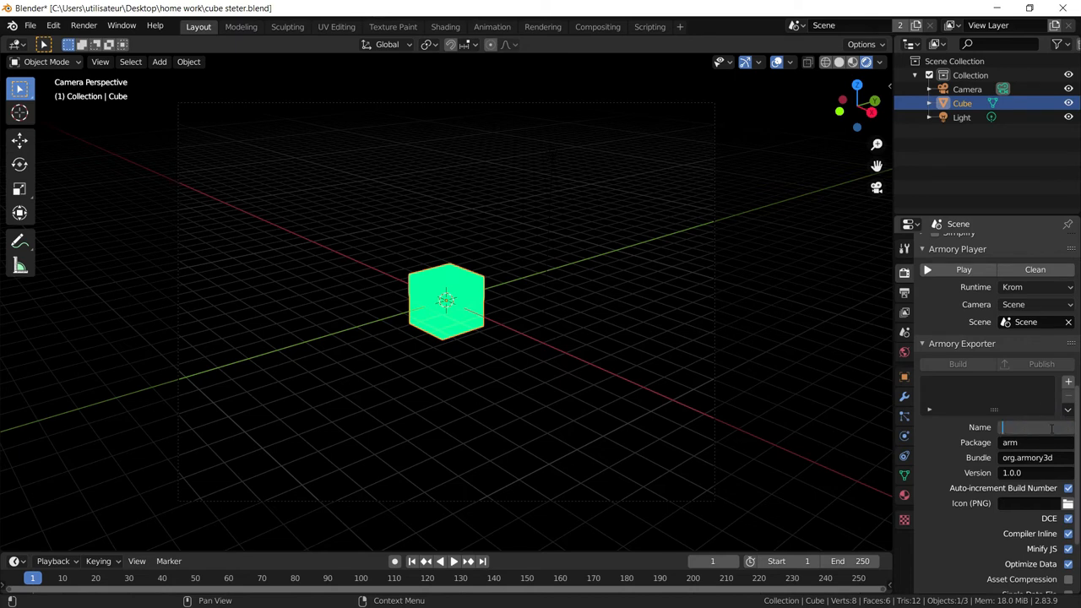
{"action": "type", "text": "default cube"}
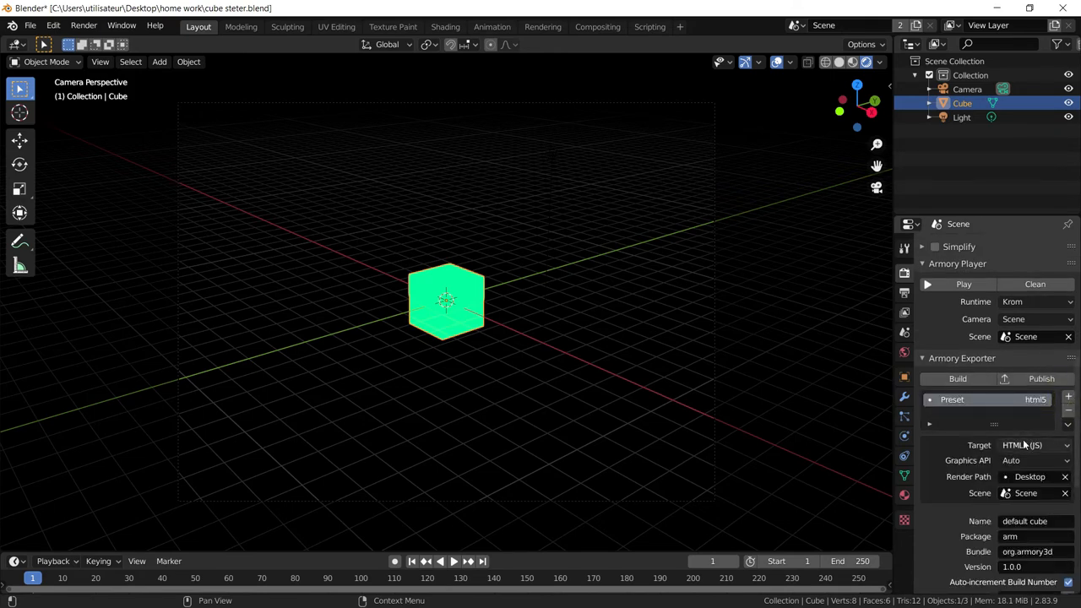
{"action": "left_click", "coordinate": [1030, 446]}
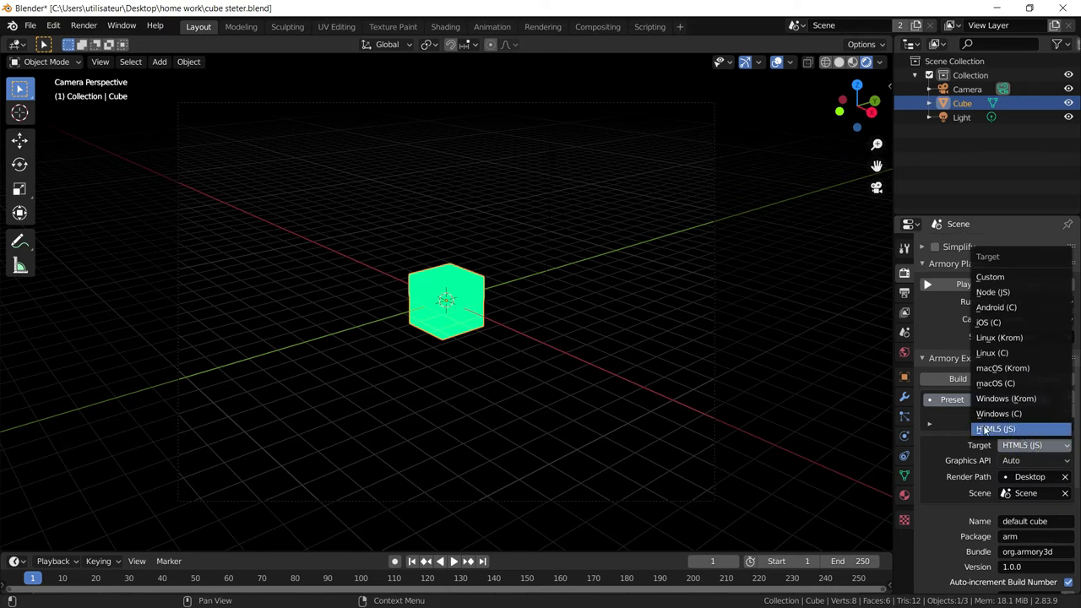
{"action": "mouse_move", "coordinate": [995, 429]}
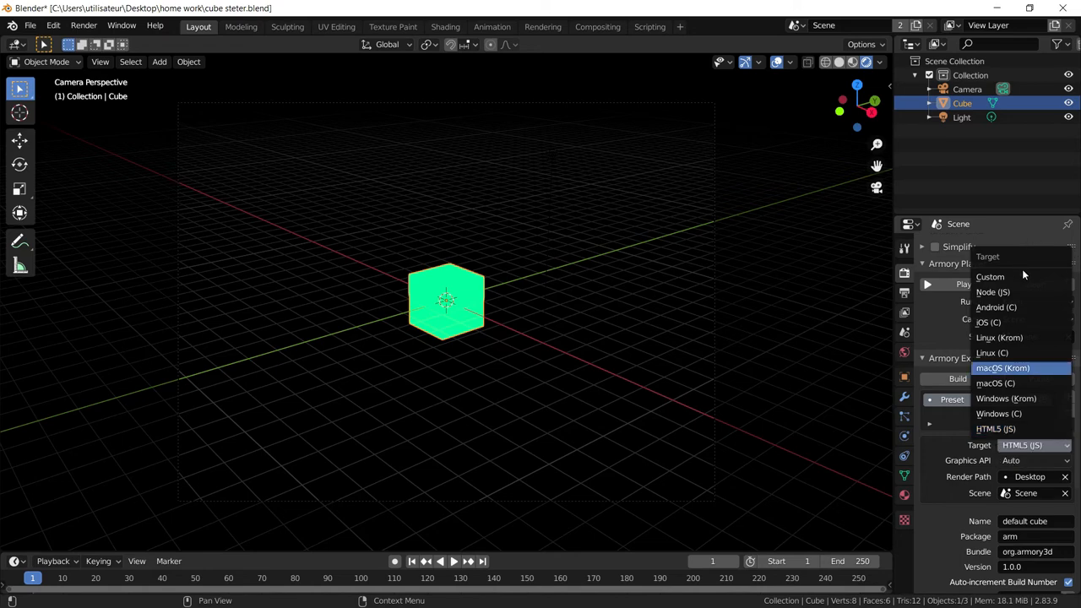
{"action": "mouse_move", "coordinate": [1000, 429]}
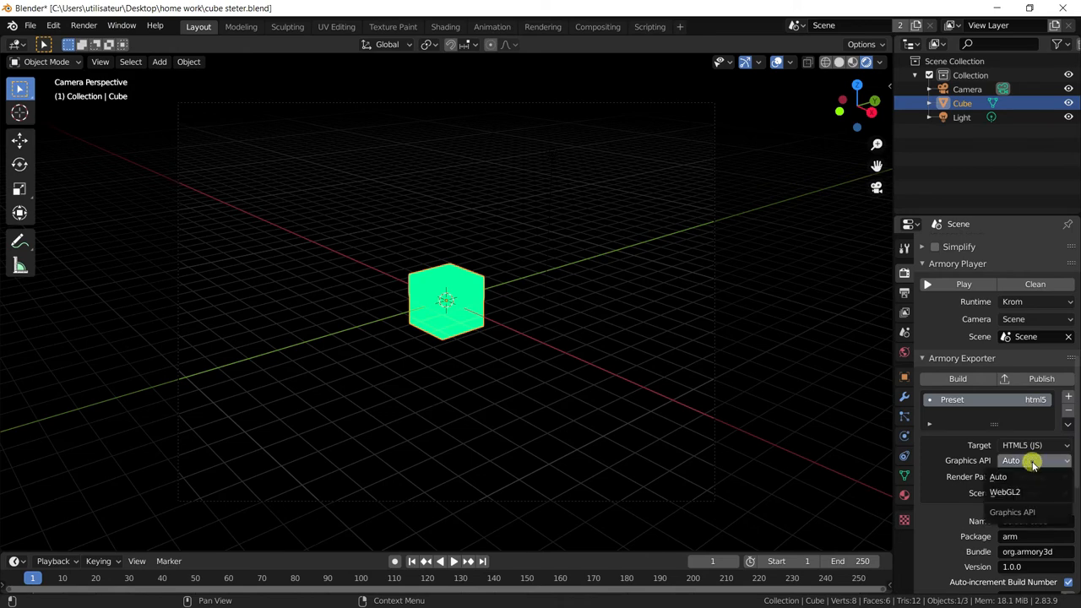
{"action": "left_click", "coordinate": [1030, 459]}
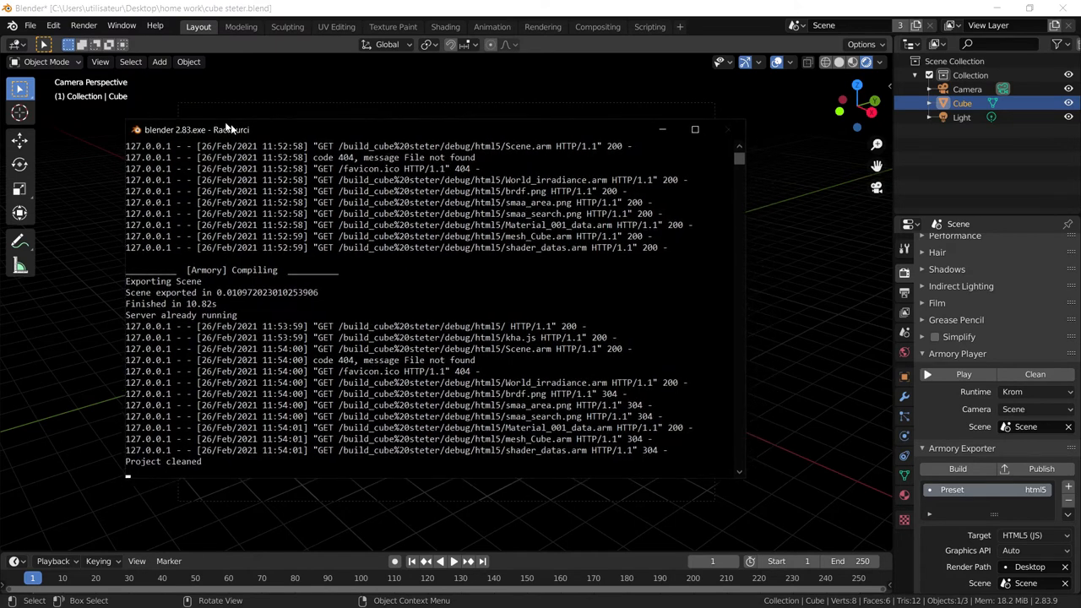
Publish the HTML5 package from the Armory Exporter and head to the build files
{"action": "left_click", "coordinate": [128, 27]}
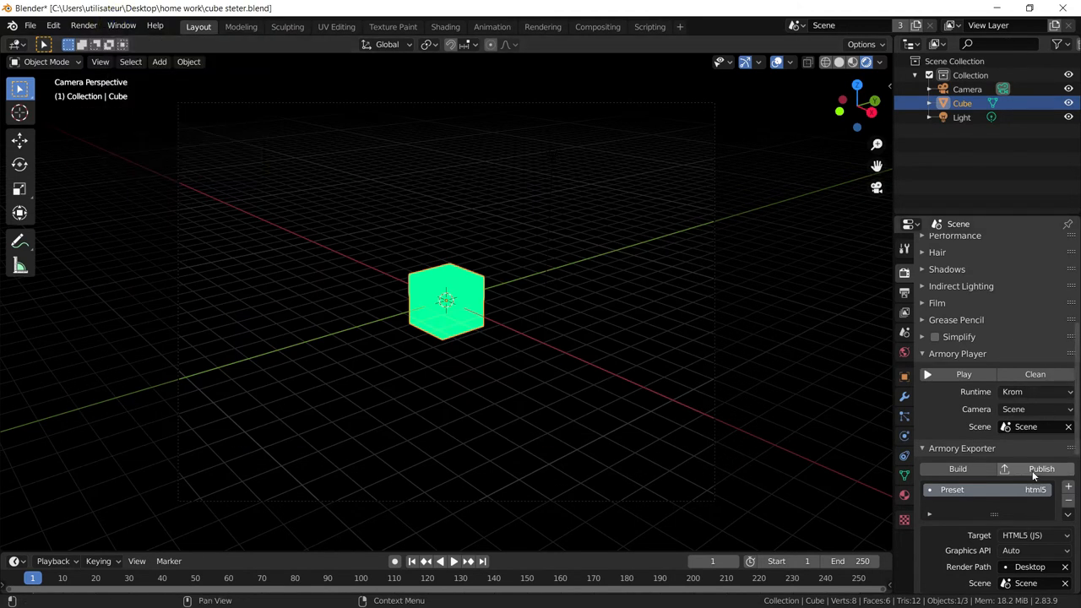
{"action": "left_click", "coordinate": [1030, 469]}
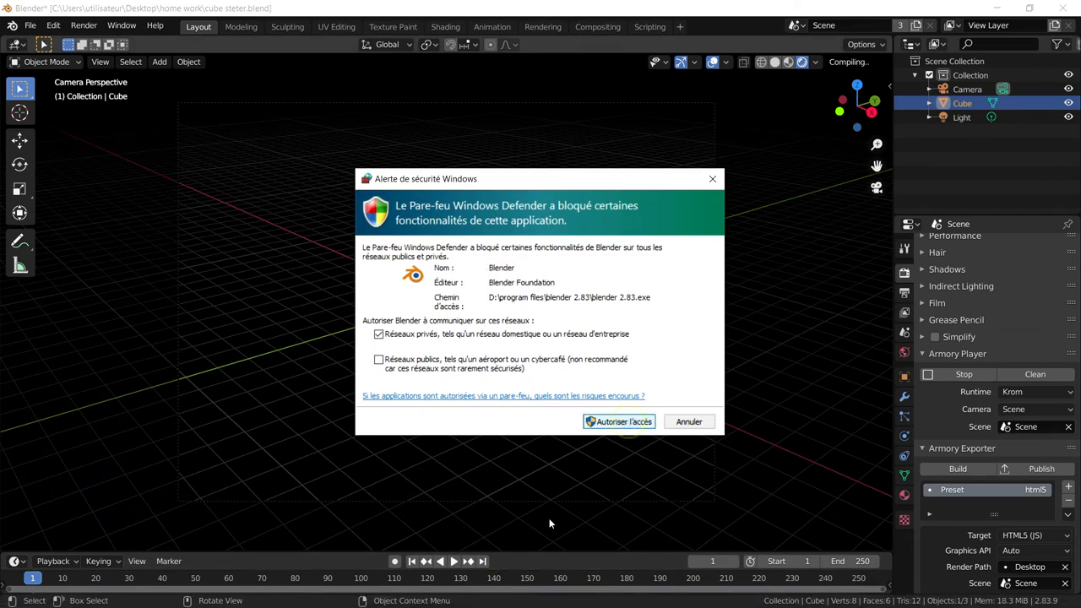
{"action": "mouse_move", "coordinate": [617, 407]}
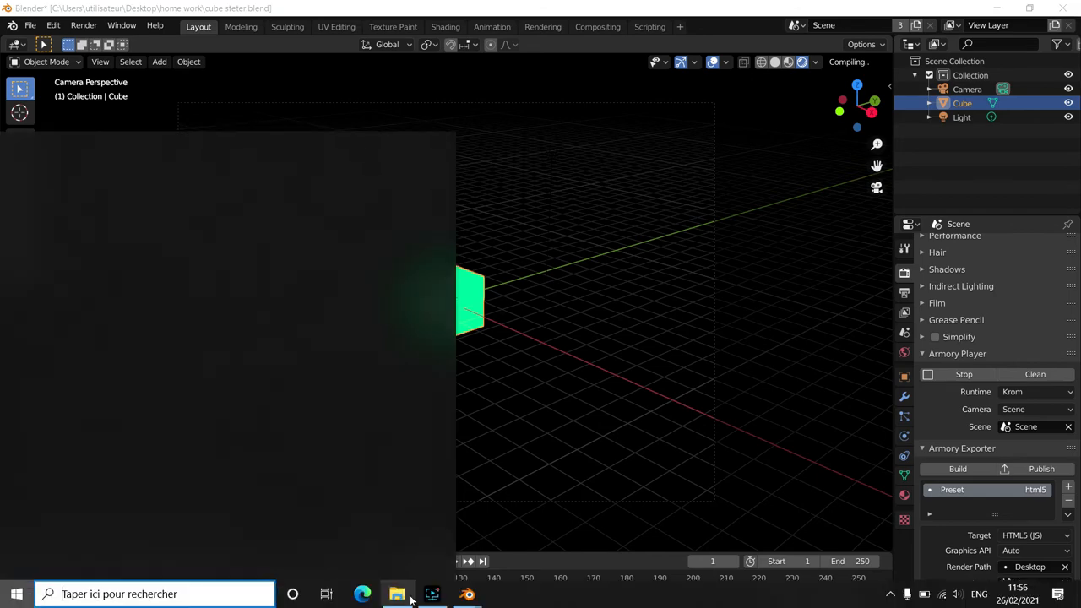
{"action": "left_click", "coordinate": [399, 595]}
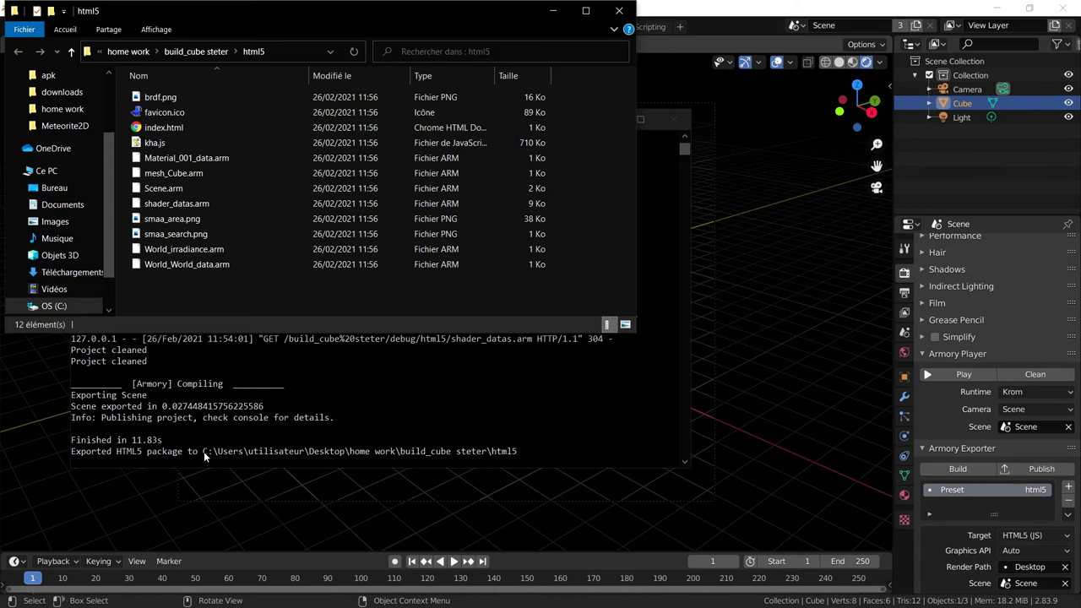
{"action": "mouse_move", "coordinate": [473, 443]}
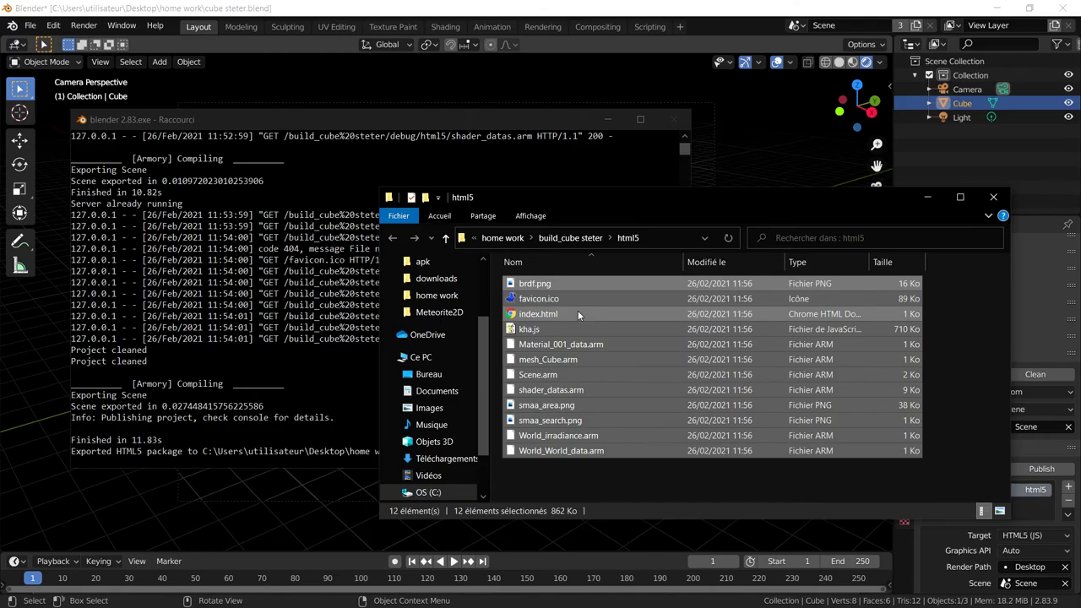
Select index.html in the html5 build folder, shown as a 330-byte Chrome HTML document
{"action": "left_click", "coordinate": [537, 312]}
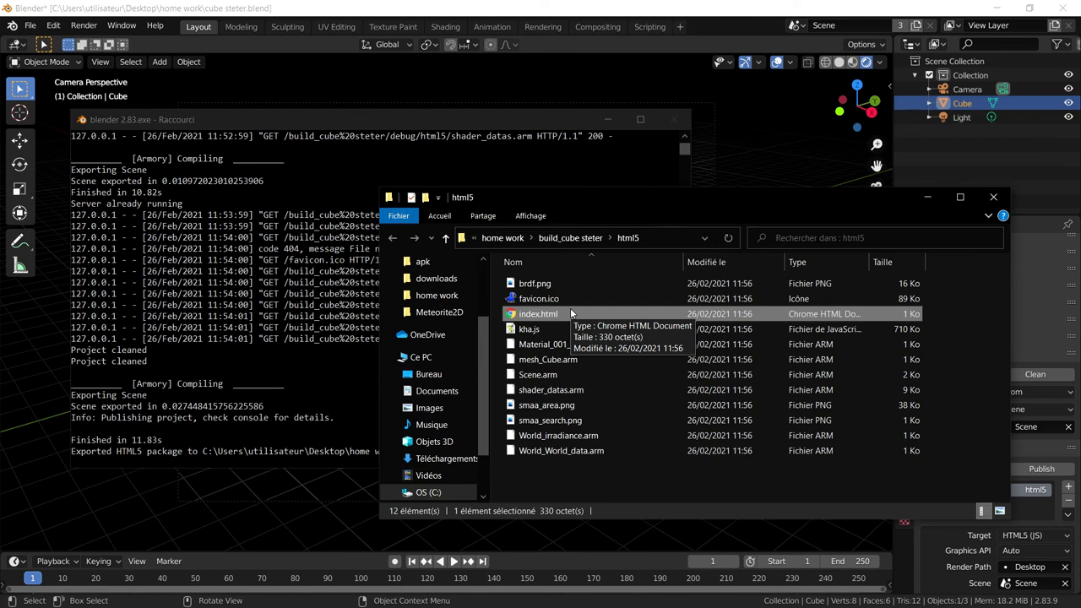
{"action": "mouse_move", "coordinate": [929, 206]}
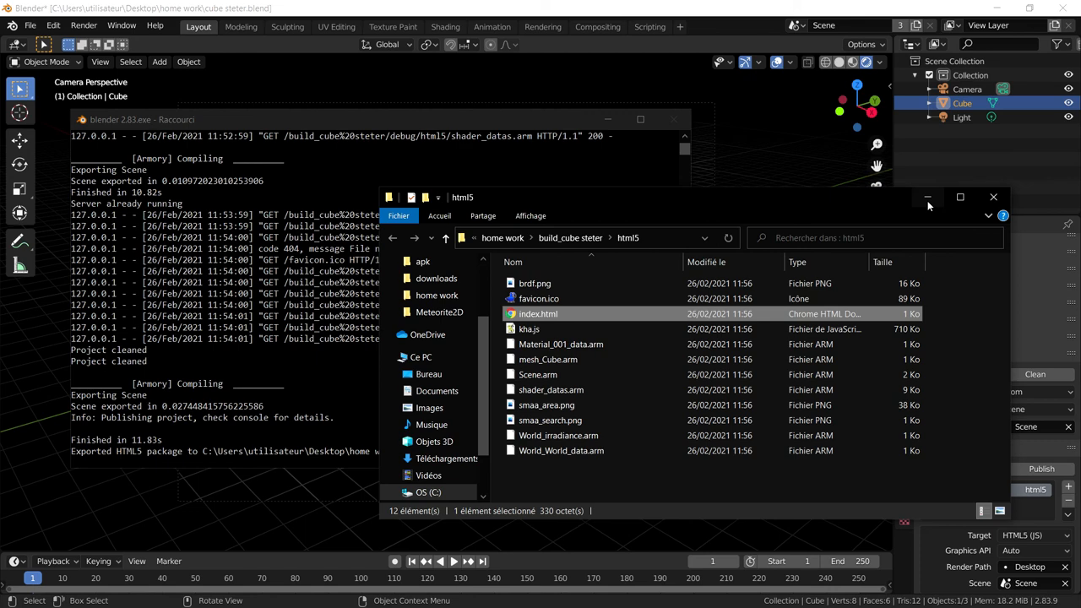
{"action": "mouse_move", "coordinate": [928, 196]}
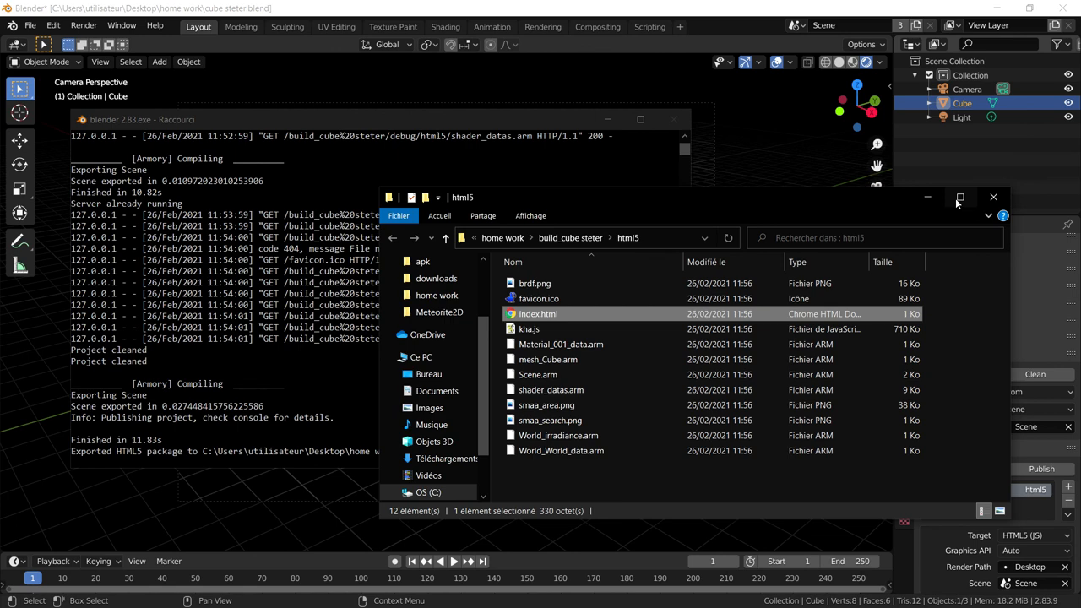
{"action": "mouse_move", "coordinate": [927, 199]}
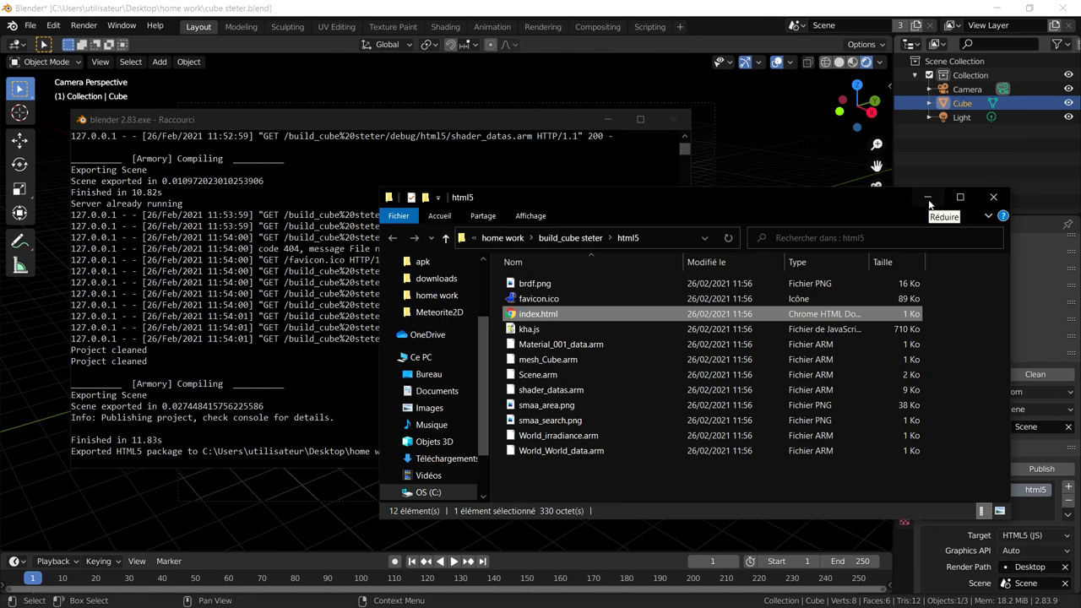